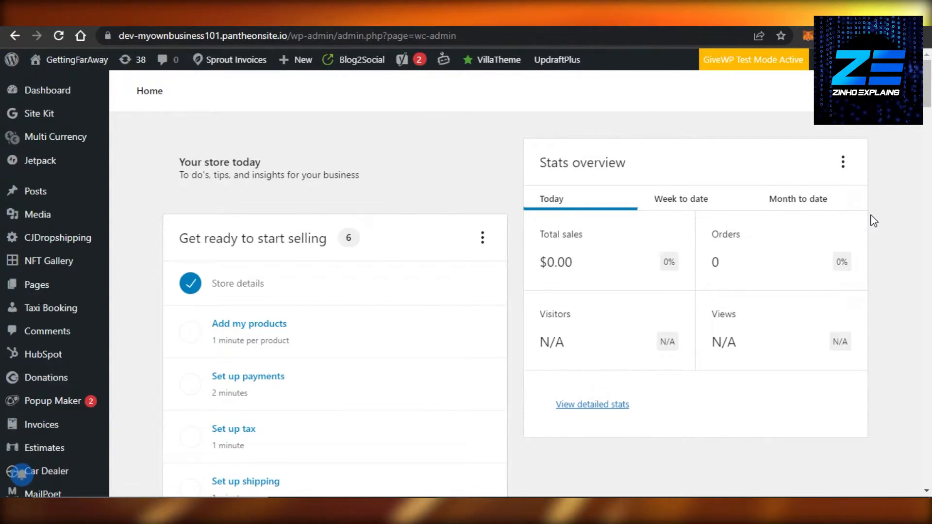
pyautogui.moveTo(193, 193)
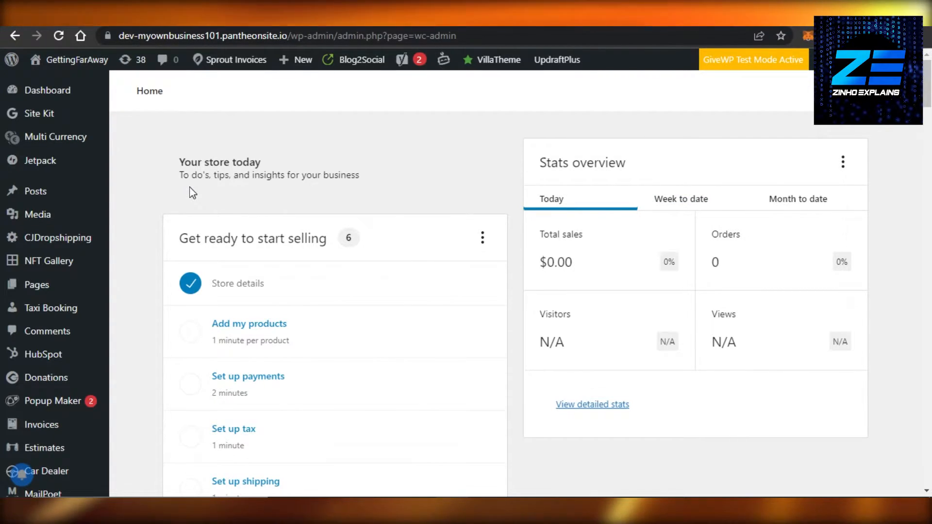
pyautogui.moveTo(785, 177)
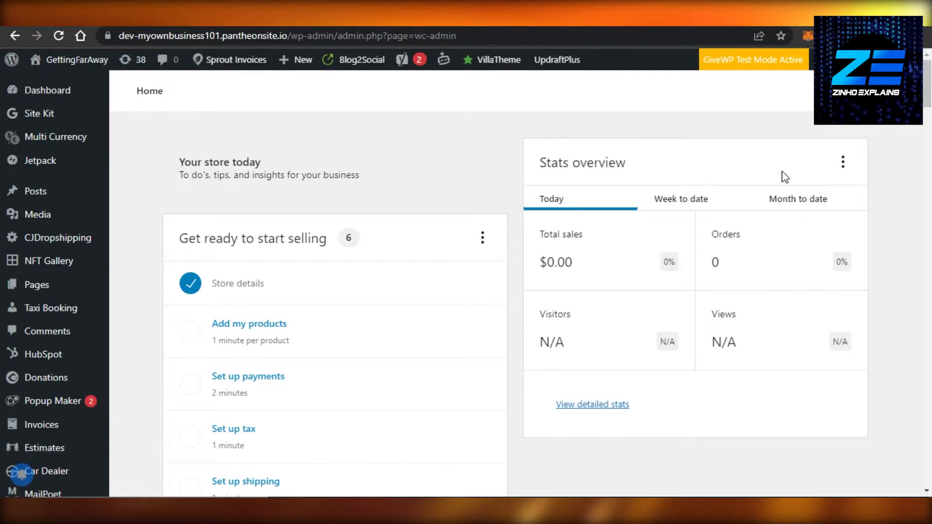
# Step: Search the Add Plugins directory for "paypal"
pyautogui.scroll(-3)
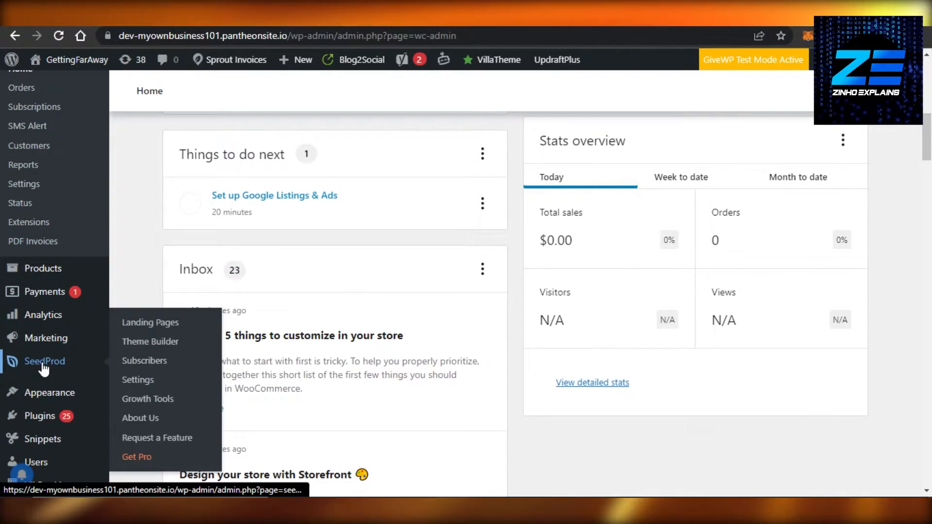
pyautogui.moveTo(40, 416)
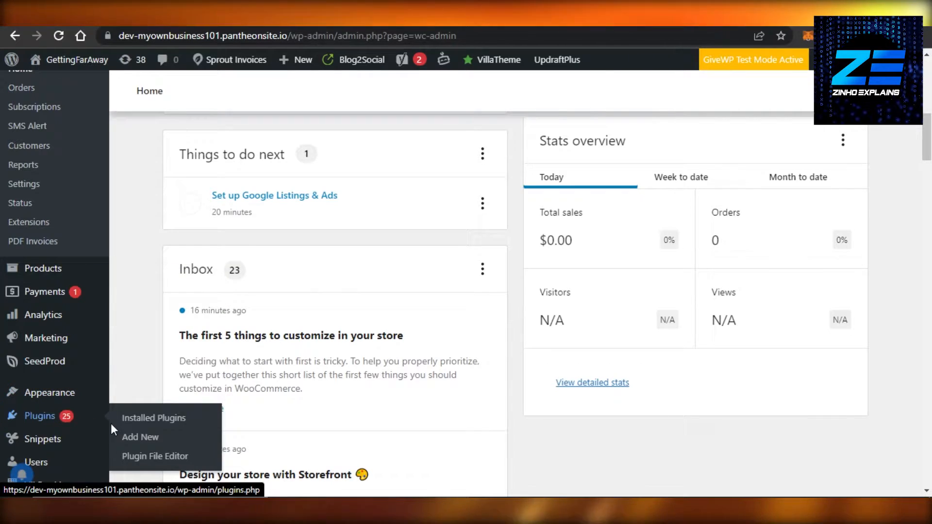
pyautogui.click(140, 437)
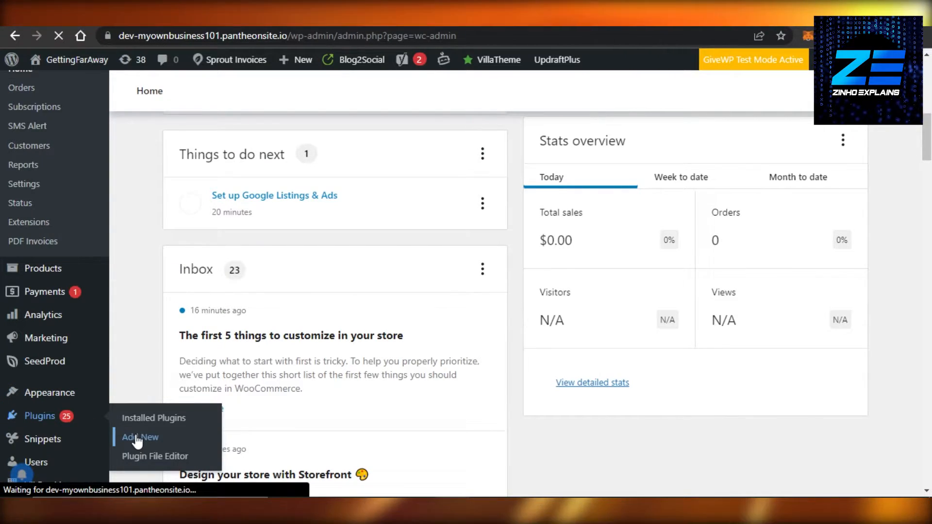
pyautogui.click(140, 437)
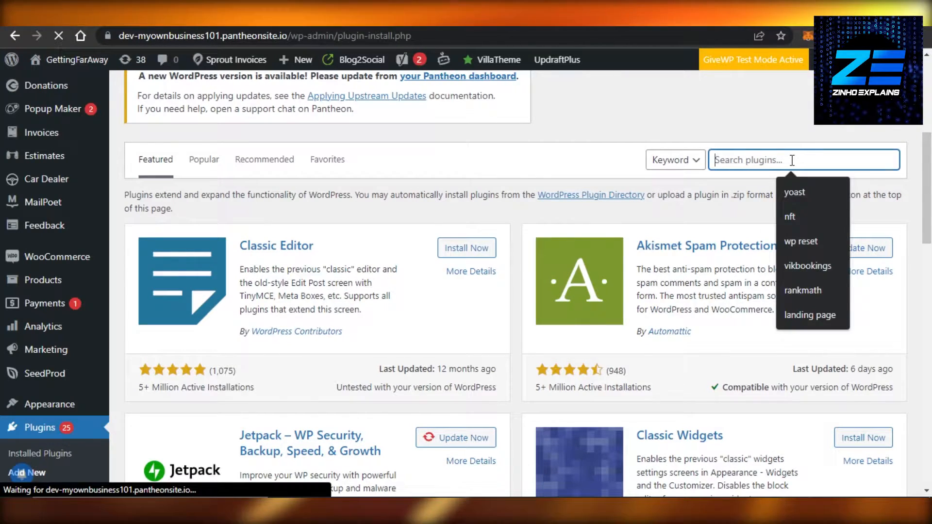
pyautogui.write('paypal')
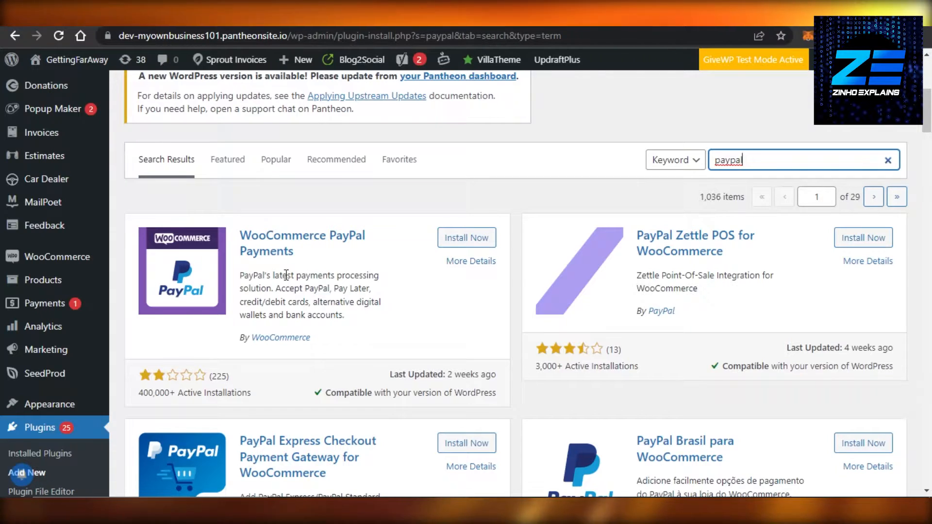
pyautogui.moveTo(332, 345)
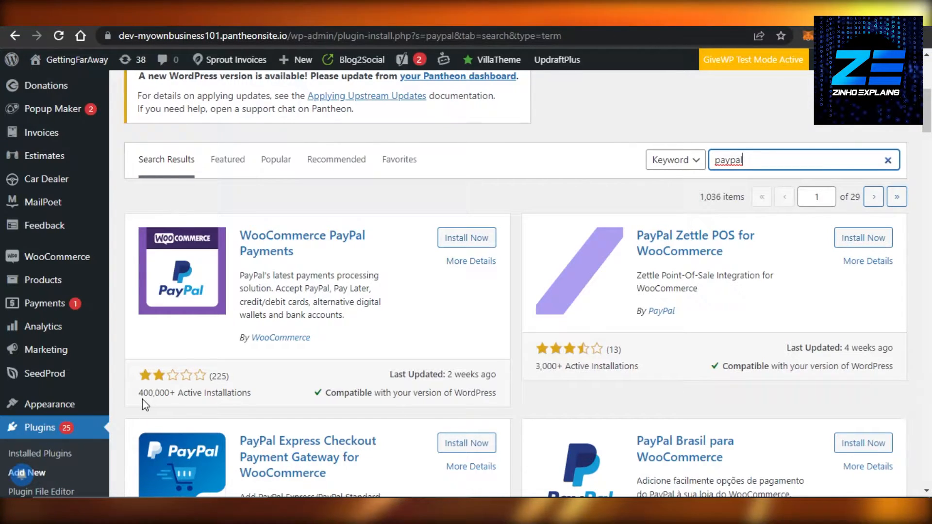
pyautogui.moveTo(188, 404)
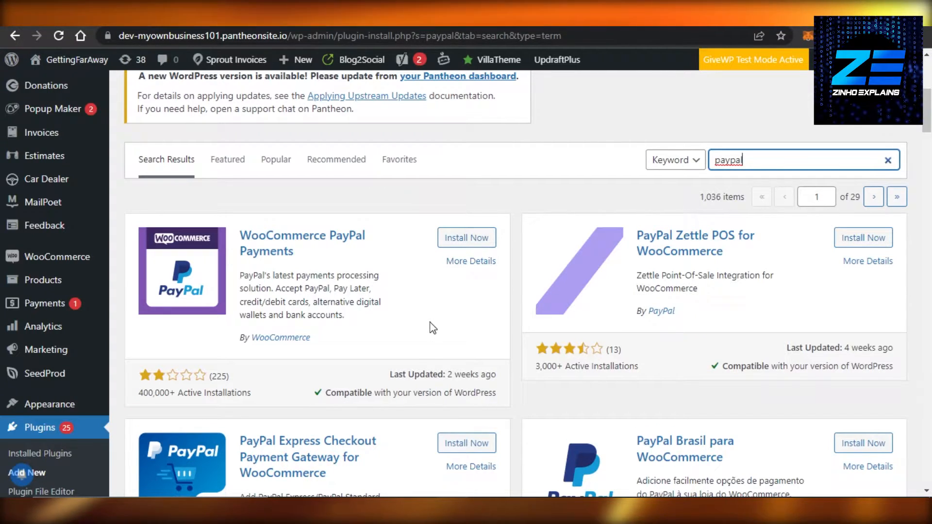
# Step: Install and activate the WooCommerce PayPal Payments plugin
pyautogui.click(466, 237)
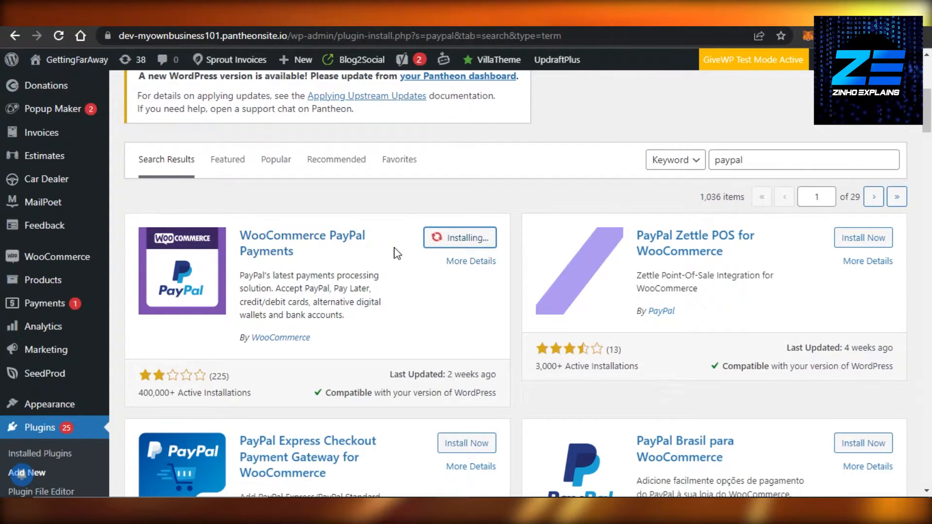
pyautogui.moveTo(421, 246)
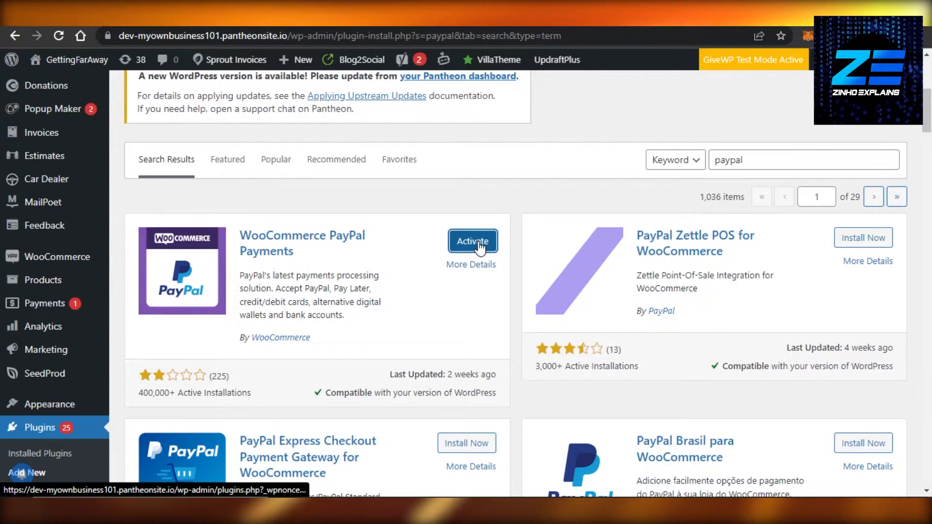
pyautogui.click(471, 241)
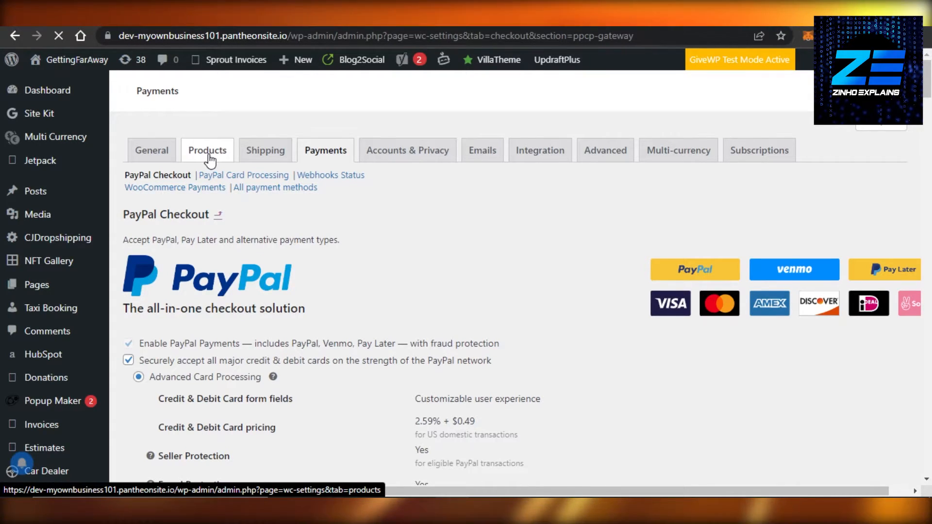
pyautogui.click(206, 150)
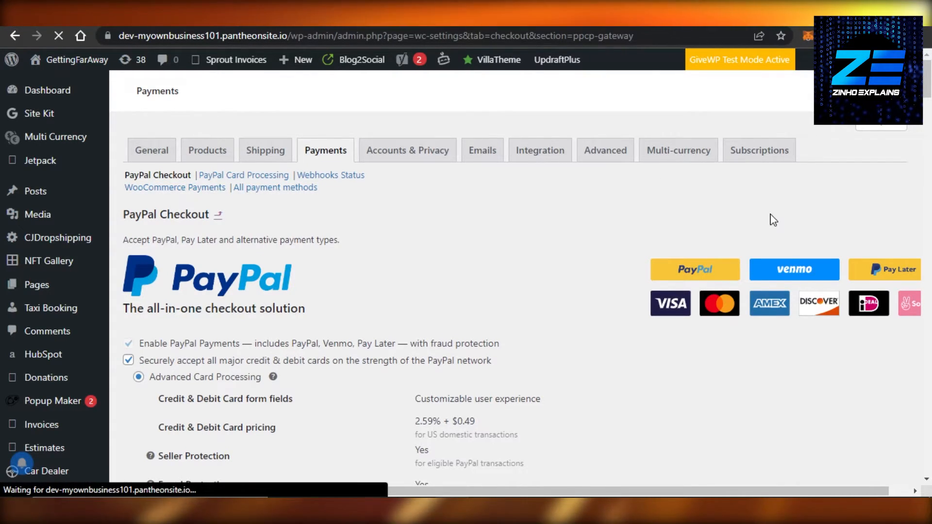
pyautogui.scroll(-3)
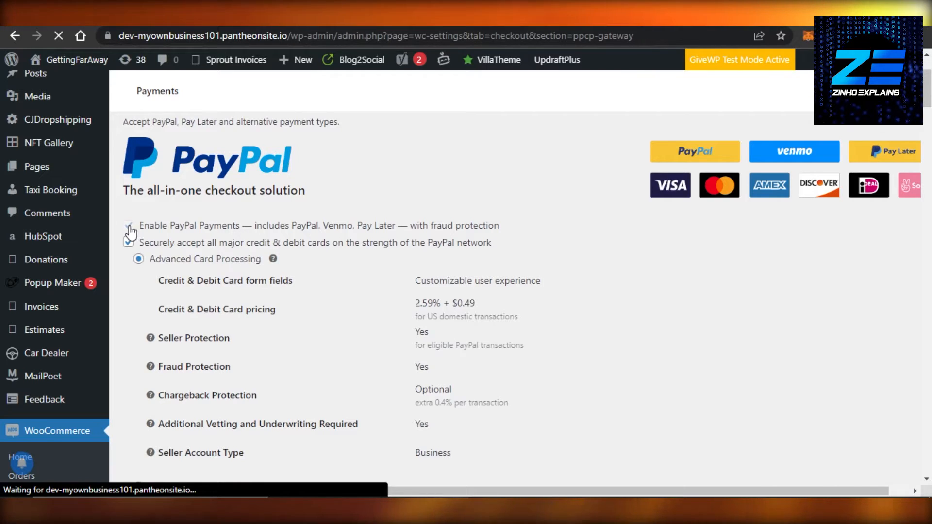
pyautogui.click(128, 242)
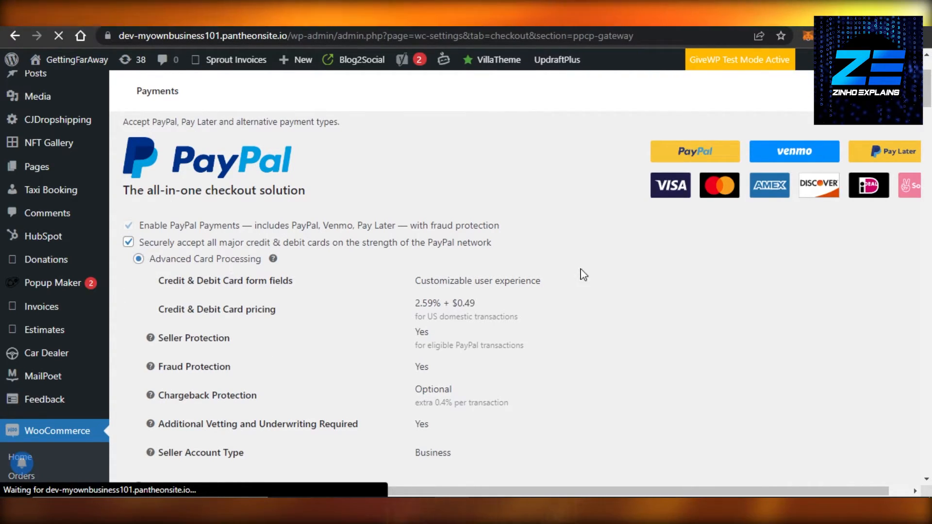
pyautogui.scroll(-3)
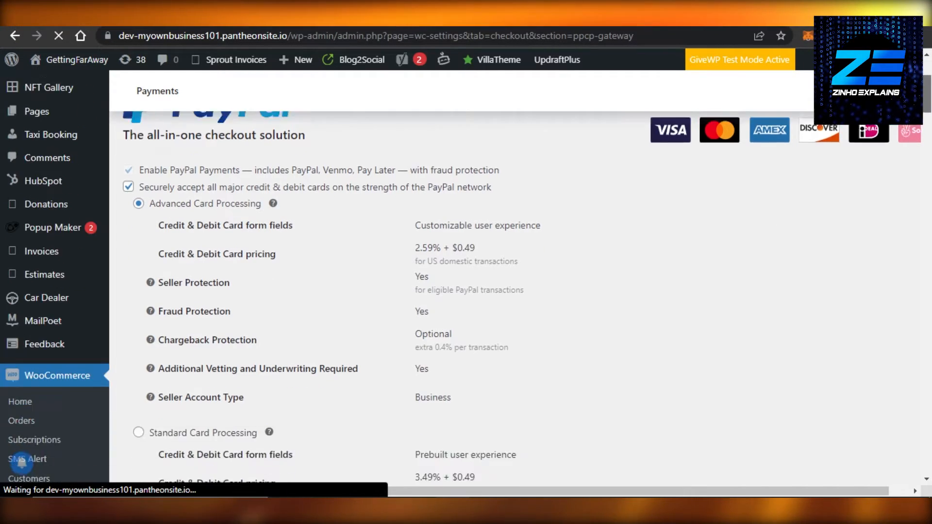
pyautogui.scroll(-3)
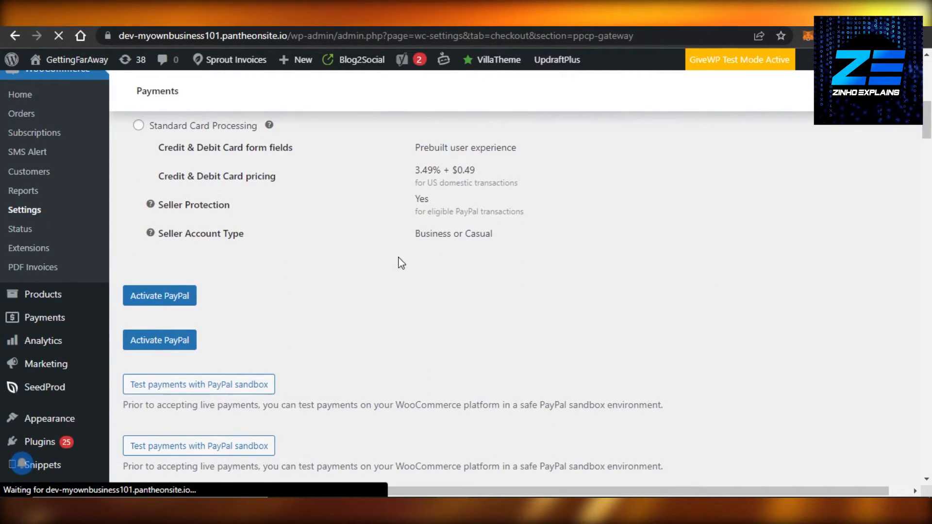
pyautogui.click(159, 296)
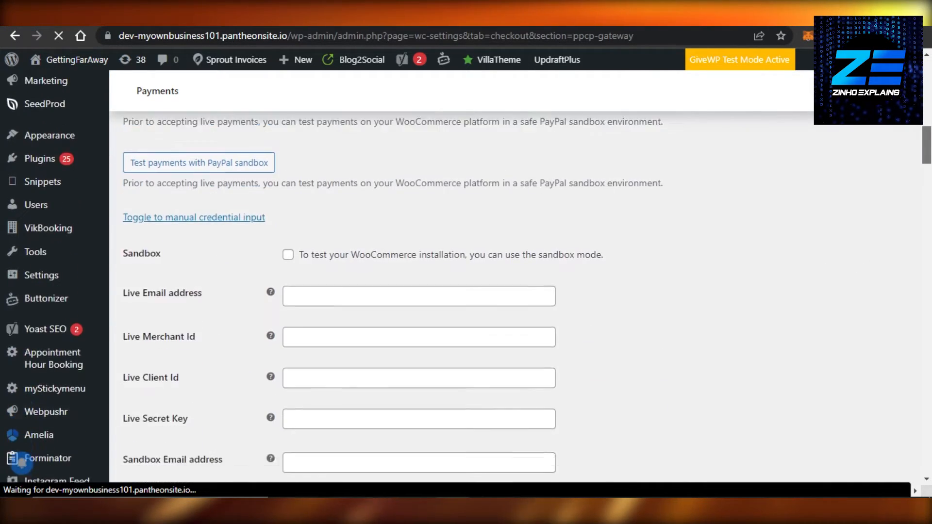
pyautogui.scroll(-3)
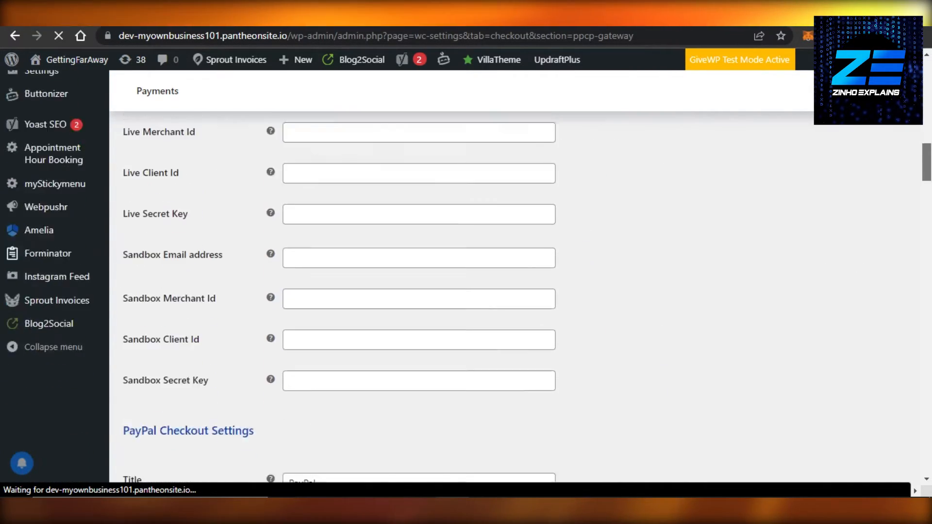
pyautogui.scroll(-3)
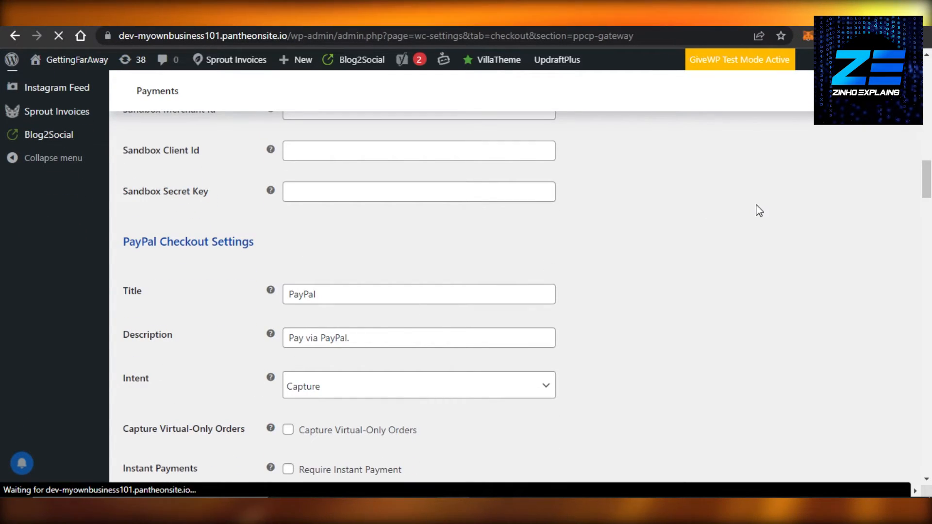
pyautogui.scroll(-3)
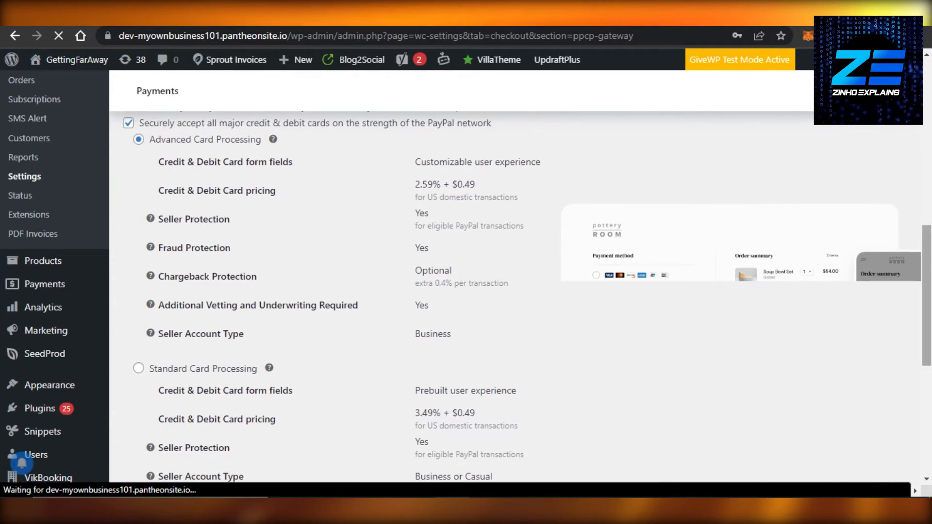
pyautogui.scroll(-3)
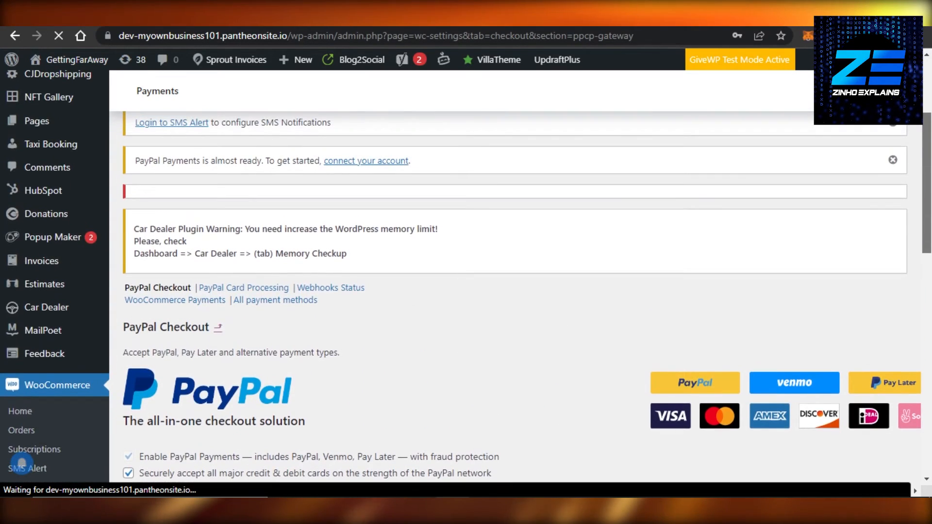
pyautogui.scroll(-3)
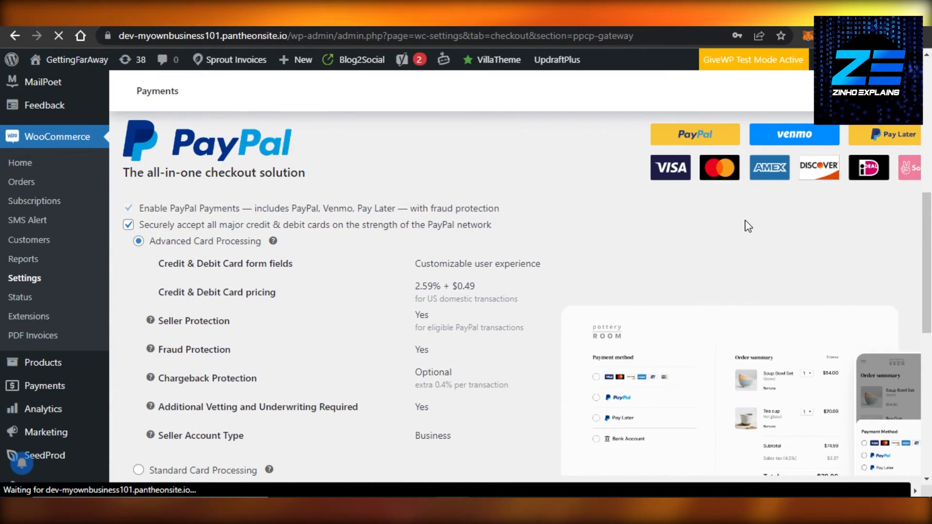